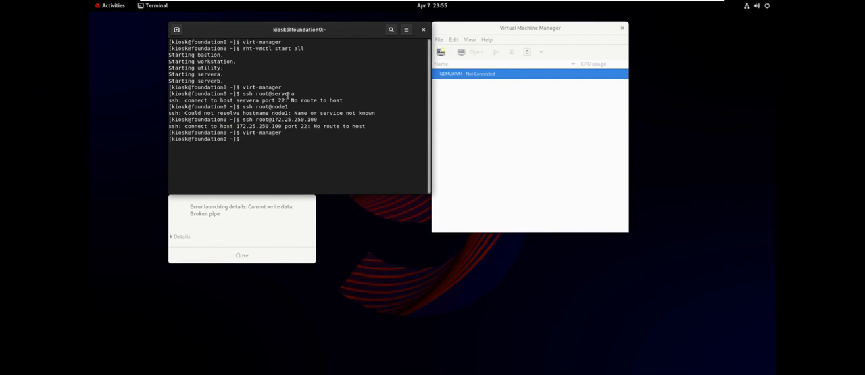
mouse_move(238, 98)
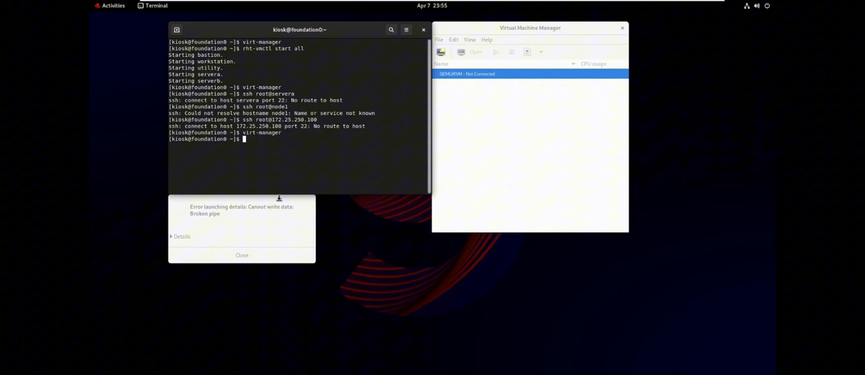
Connect to QEMU/KVM and check servera and serverb show as Running.
click(241, 254)
text(virt-manager)
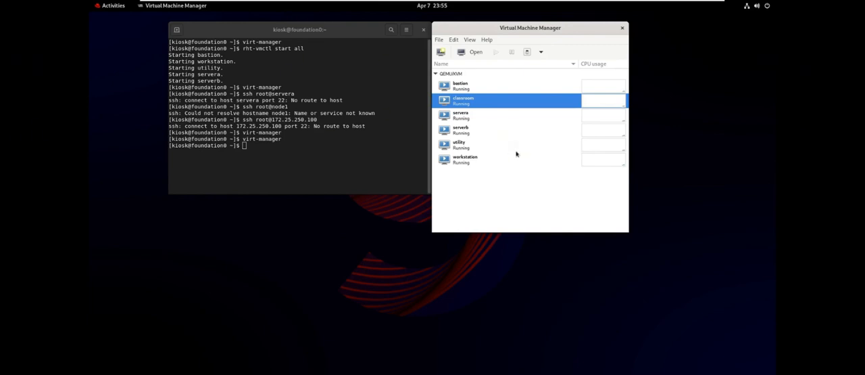
click(461, 115)
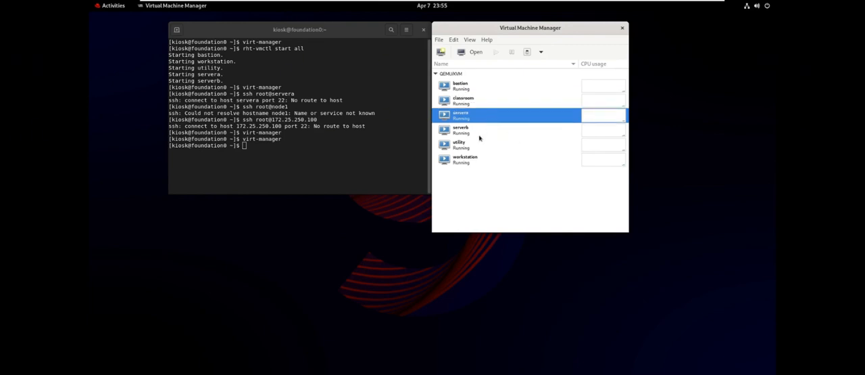
click(480, 130)
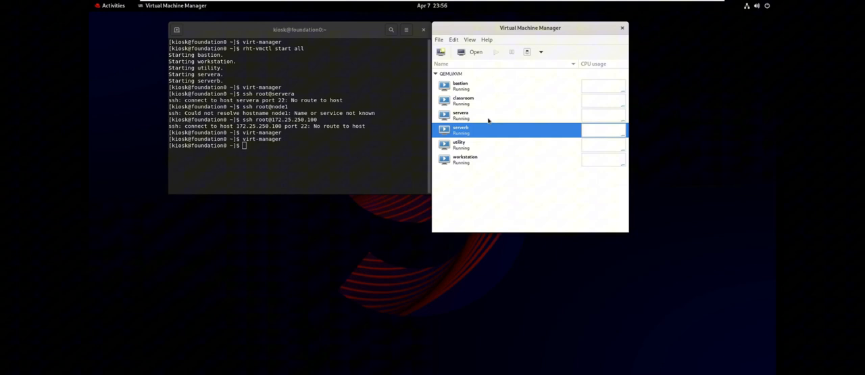
click(460, 113)
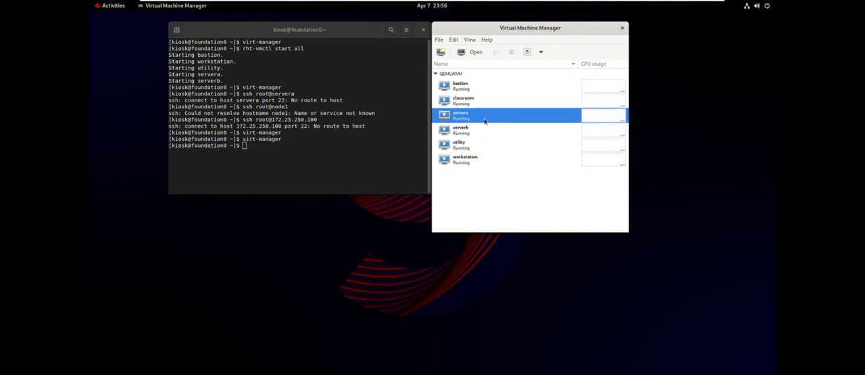
click(460, 129)
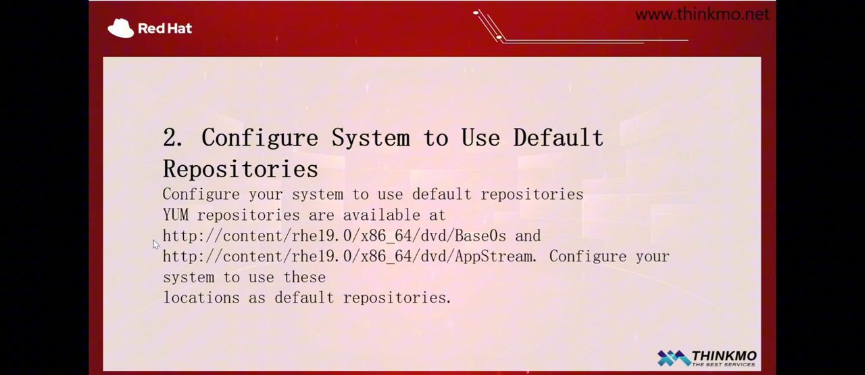
mouse_move(564, 120)
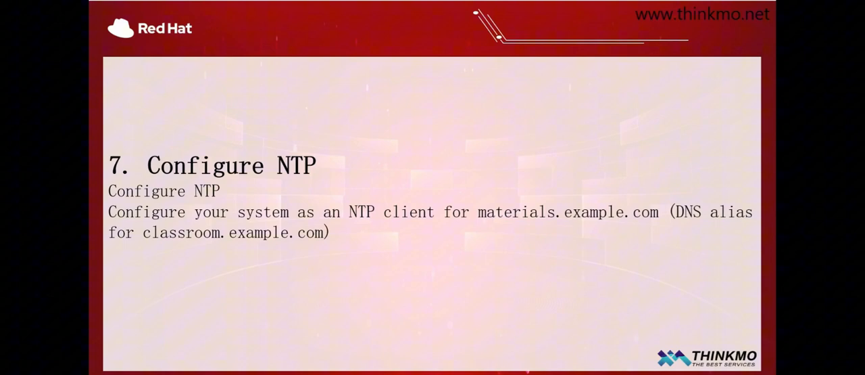
mouse_move(296, 243)
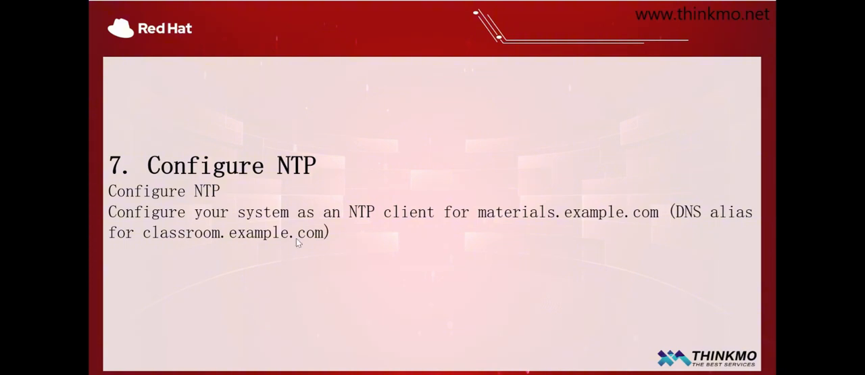
mouse_move(602, 245)
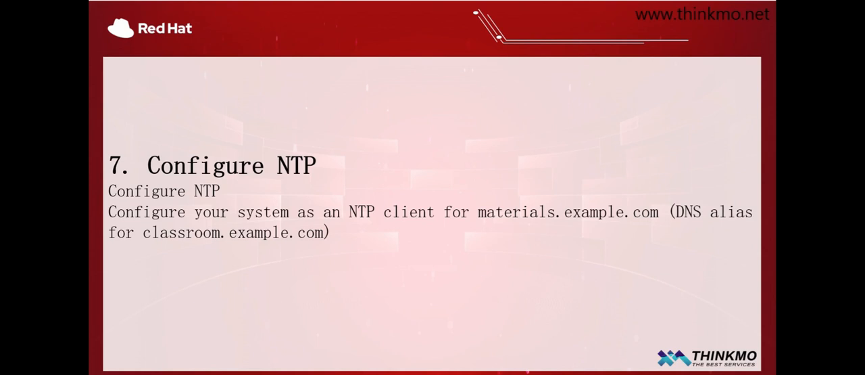
mouse_move(304, 293)
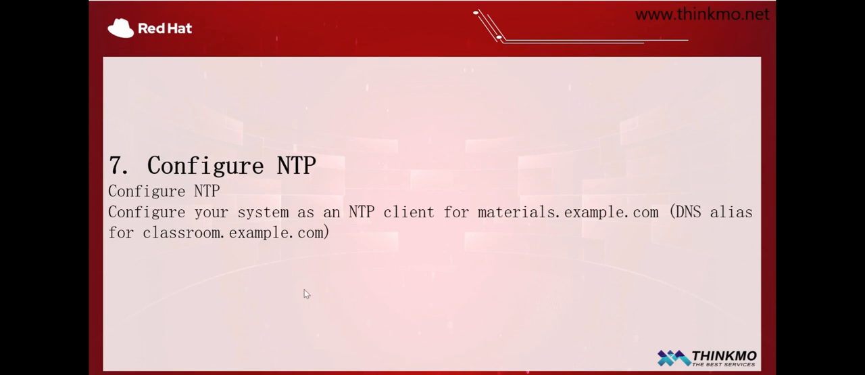
mouse_move(497, 231)
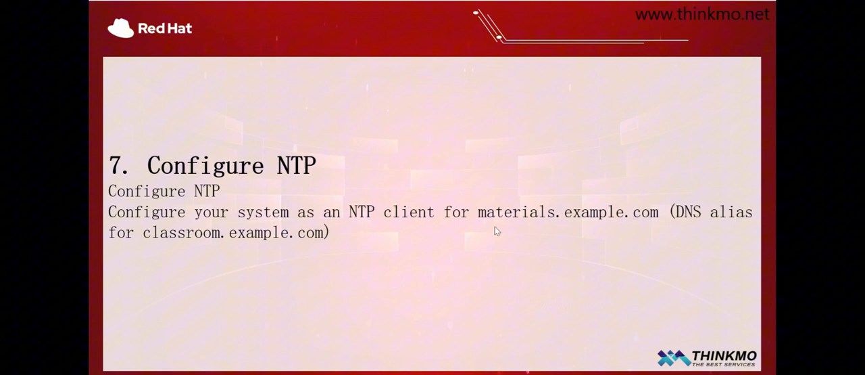
mouse_move(652, 227)
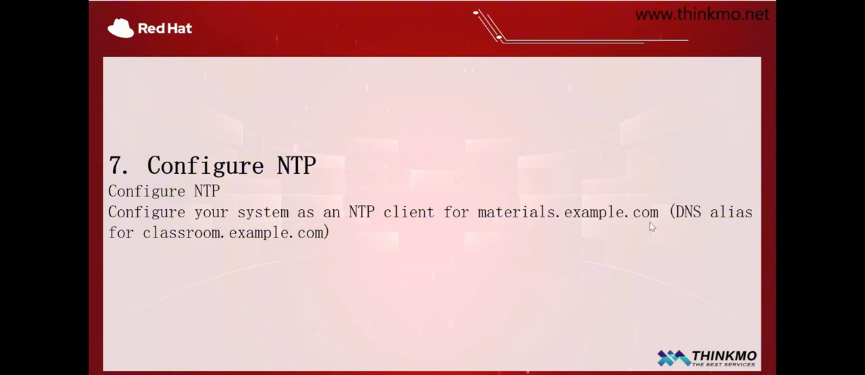
mouse_move(285, 280)
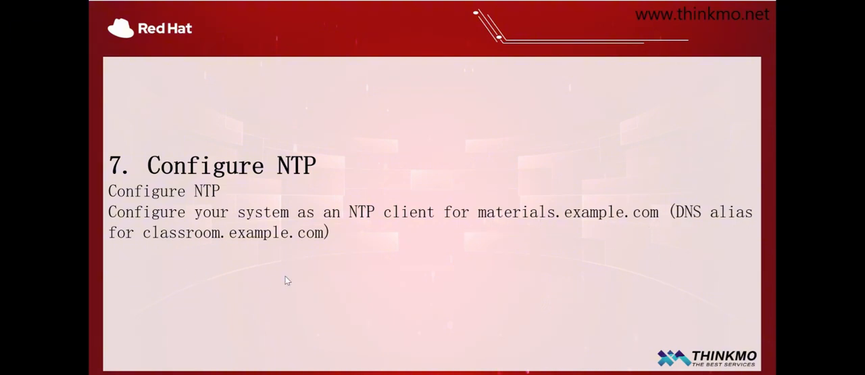
mouse_move(587, 232)
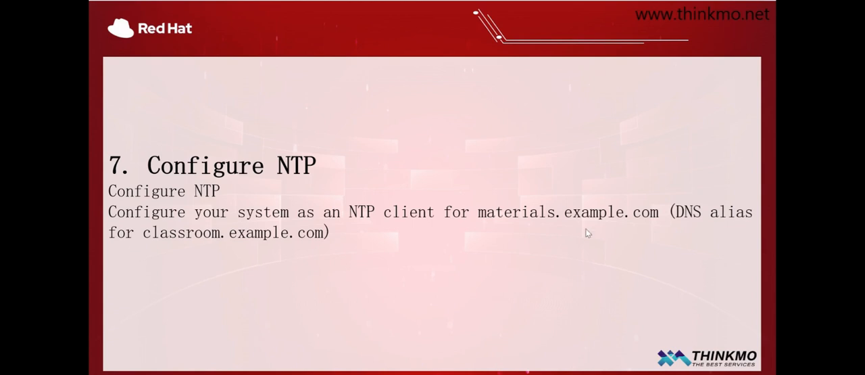
mouse_move(556, 242)
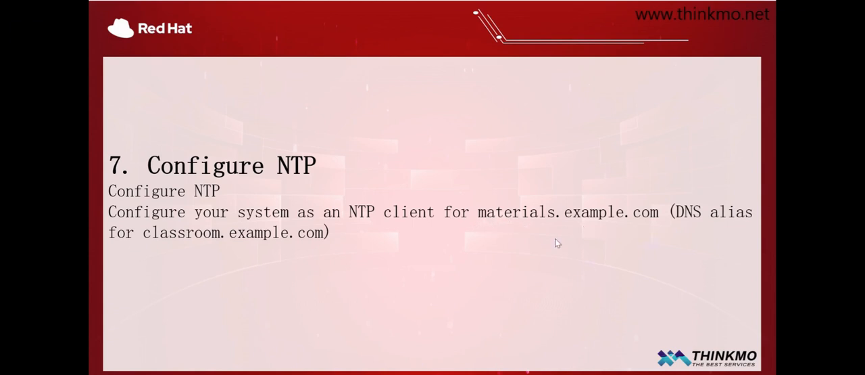
mouse_move(593, 235)
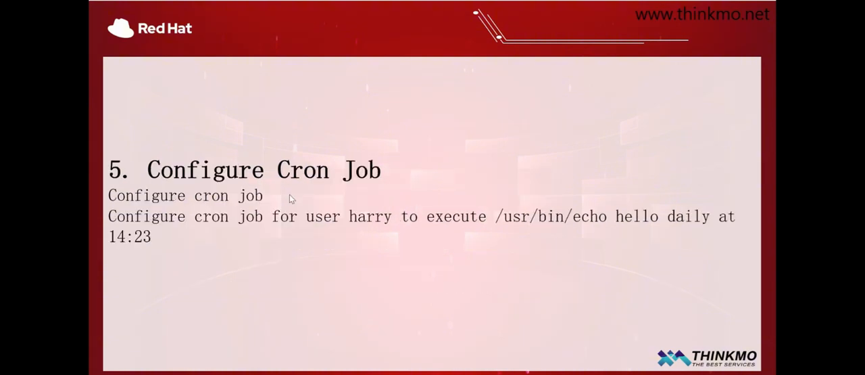
mouse_move(269, 203)
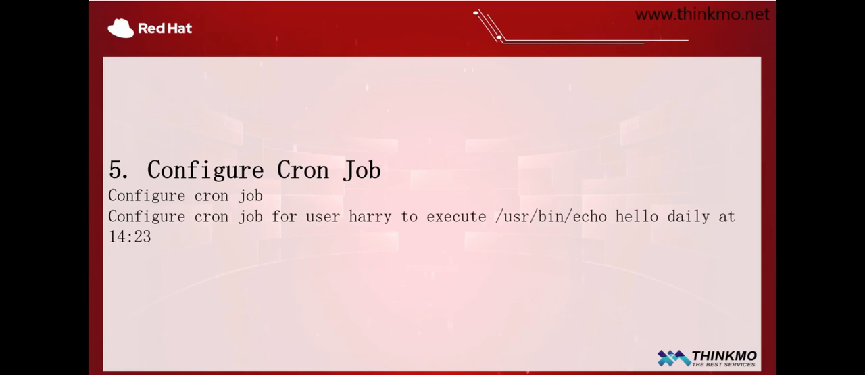
mouse_move(453, 188)
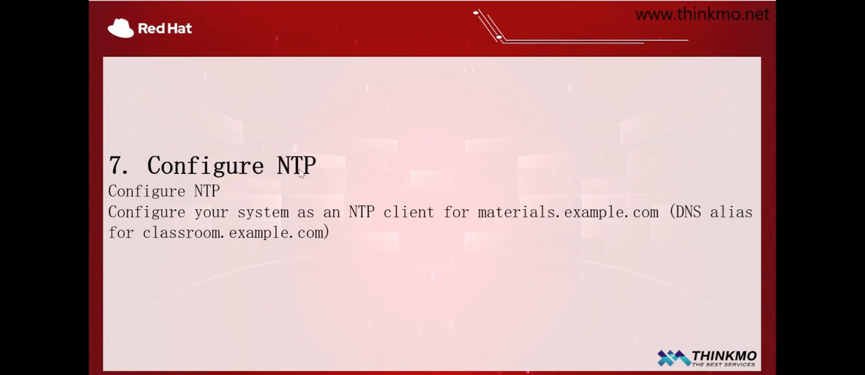
mouse_move(280, 183)
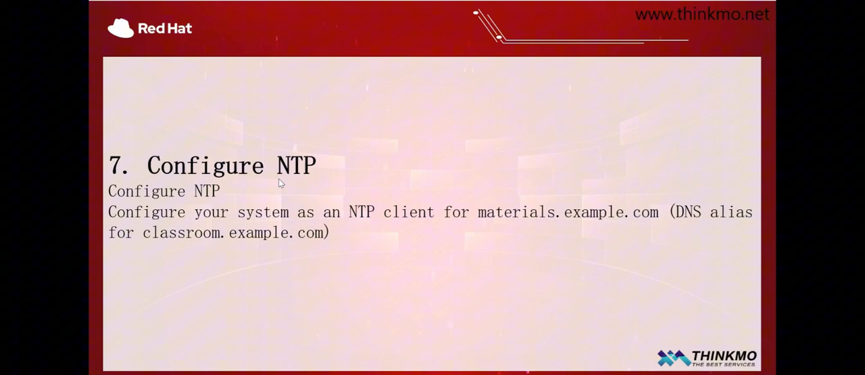
mouse_move(334, 173)
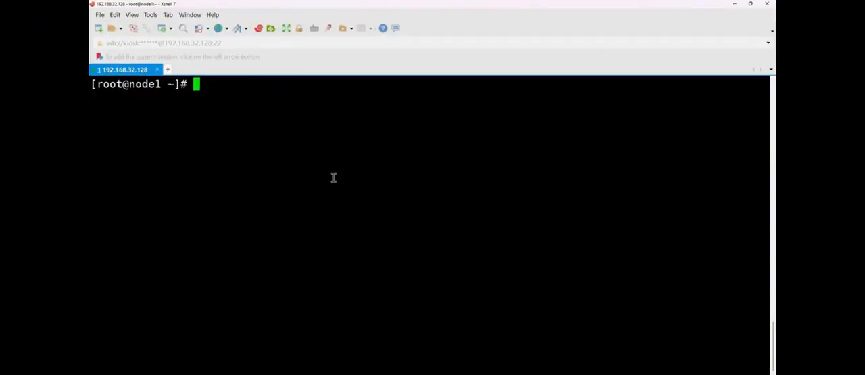
mouse_move(322, 150)
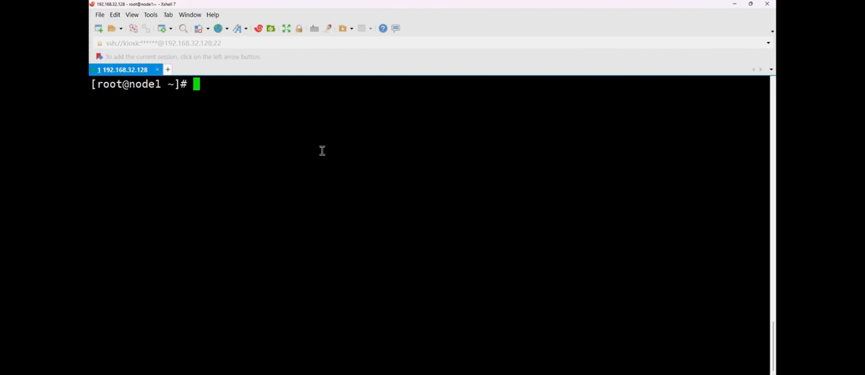
Run 'yum -y install chrony' on node1; it reports already installed.
text(yum)
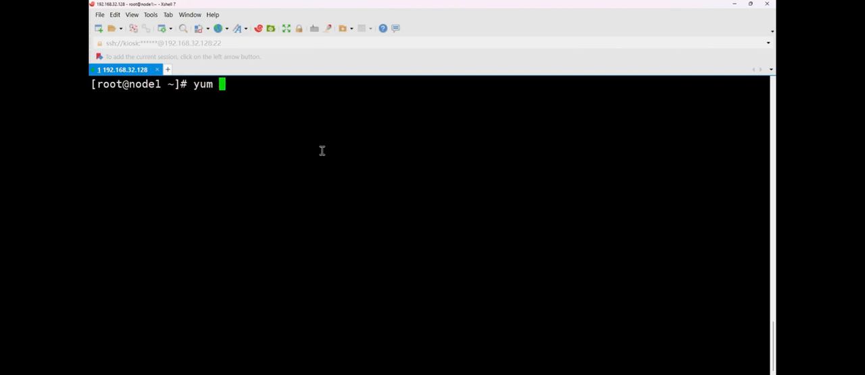
text(-y install)
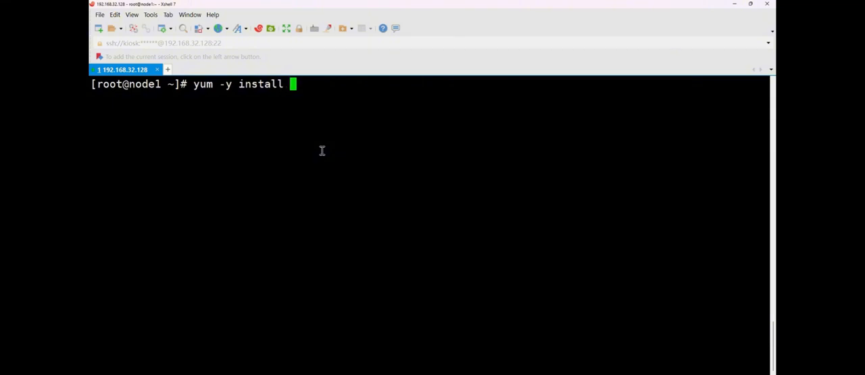
text(chrony)
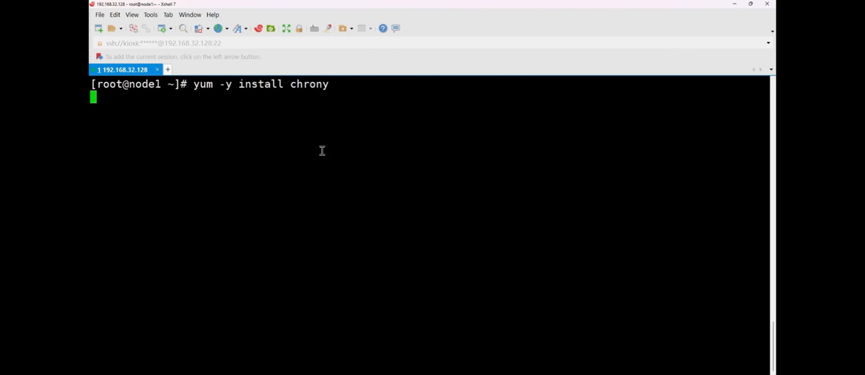
key(Return)
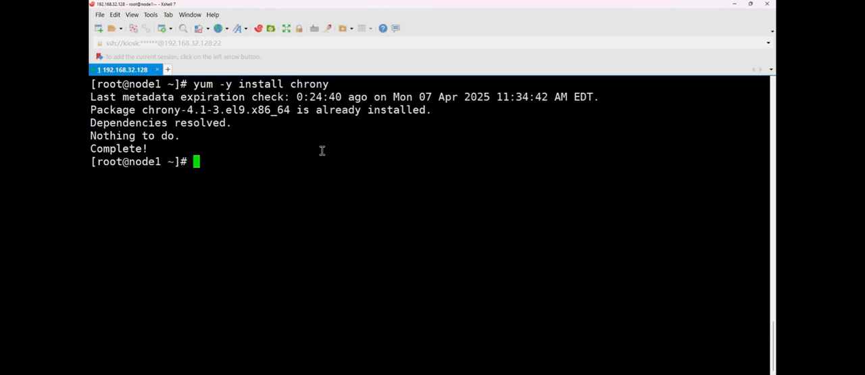
Run 'systemctl enable chrony', which fails since chrony.service does not exist.
text(systemctl)
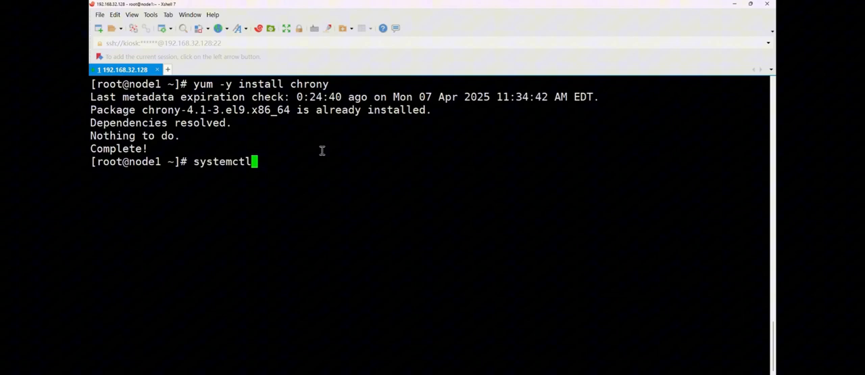
text(enable ch)
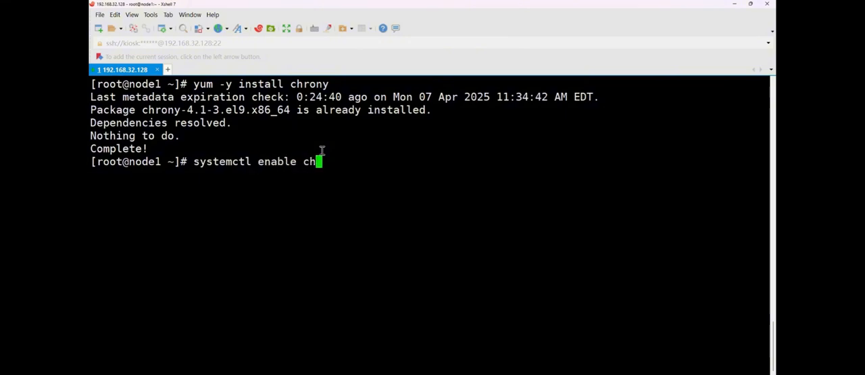
text(rony)
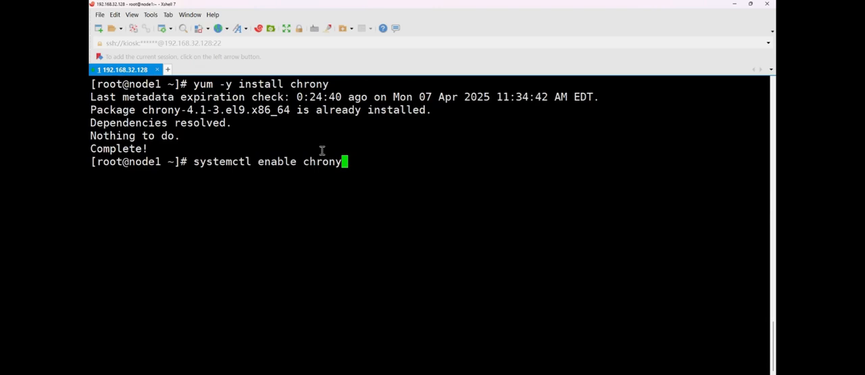
key(Enter)
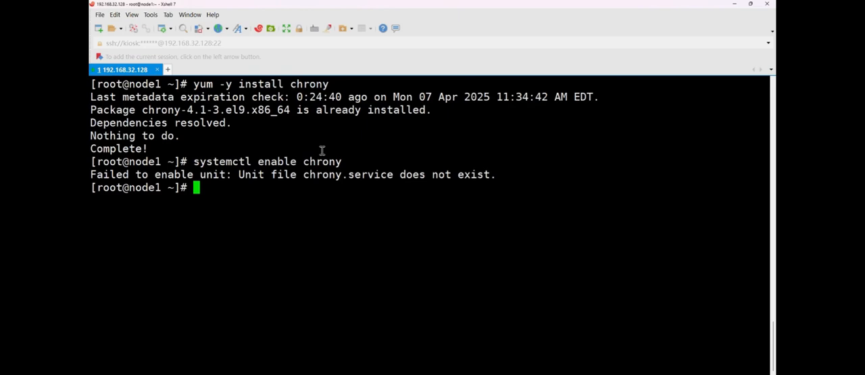
mouse_move(308, 43)
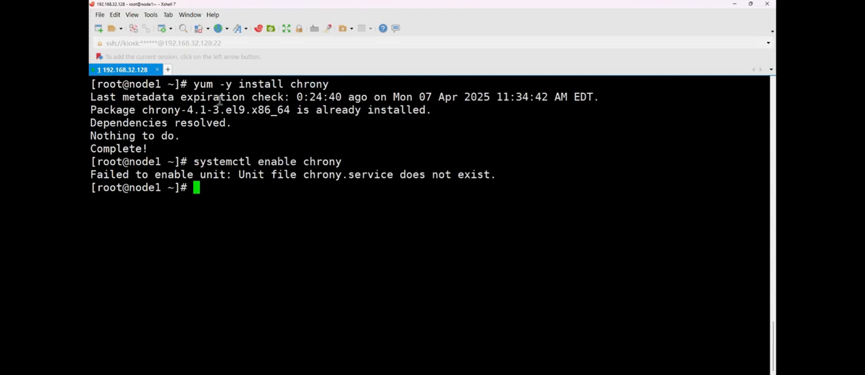
mouse_move(270, 129)
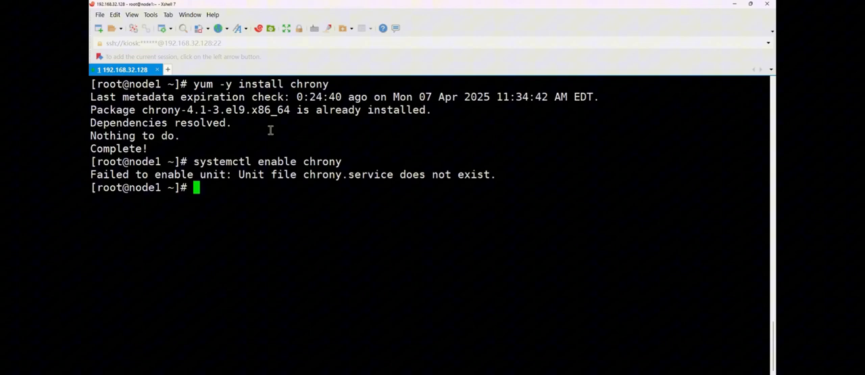
Enable chronyd, check its status shows enabled and active, then quit the pager.
text(systemctl enable chronyd)
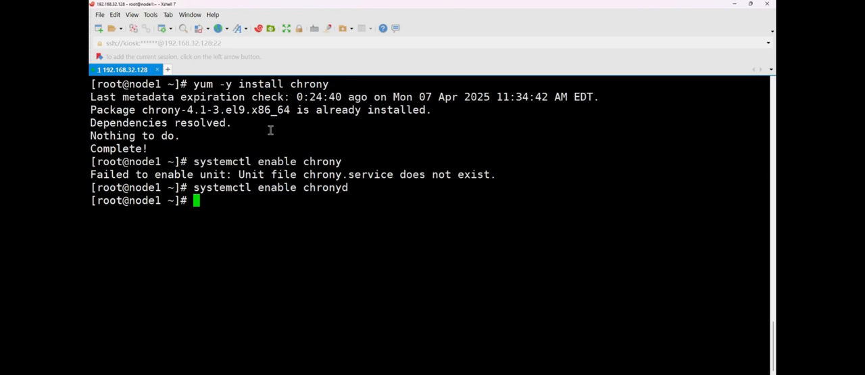
text(syste)
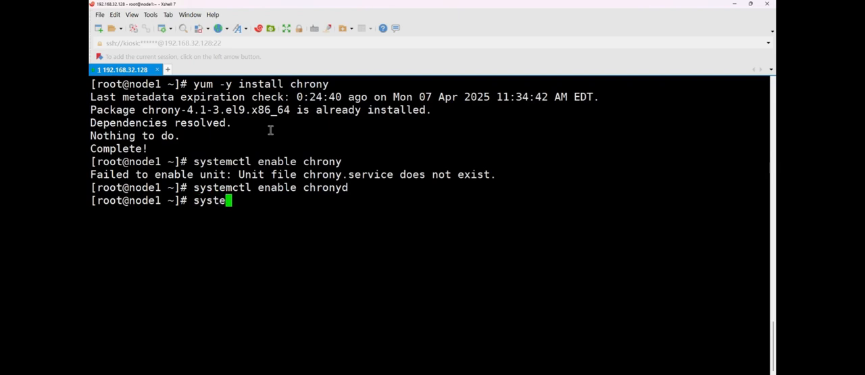
text(mctl sta)
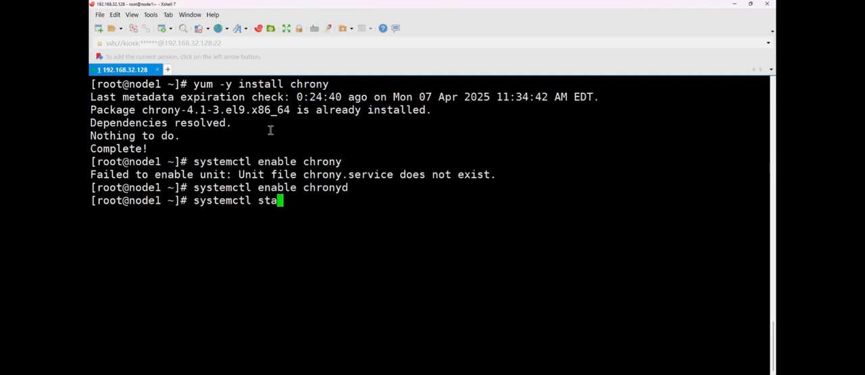
text(tus chrond)
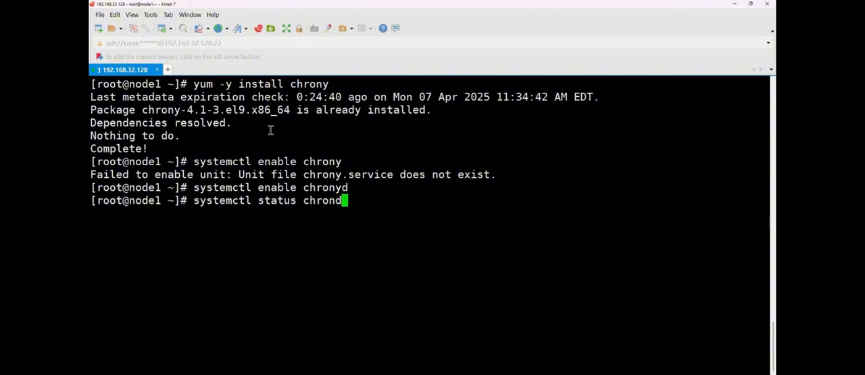
text(d)
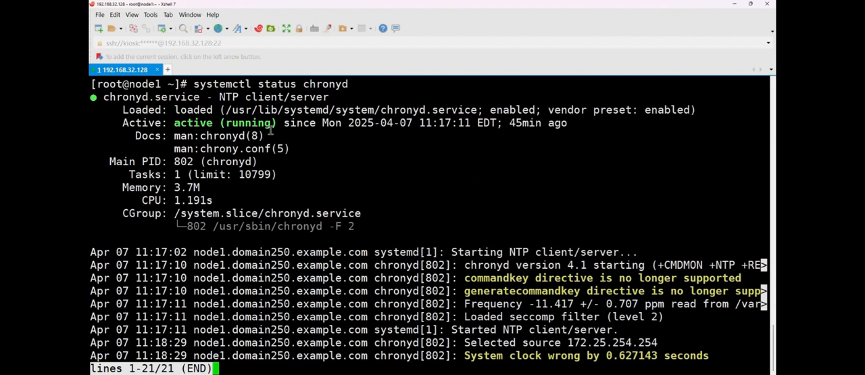
key(q)
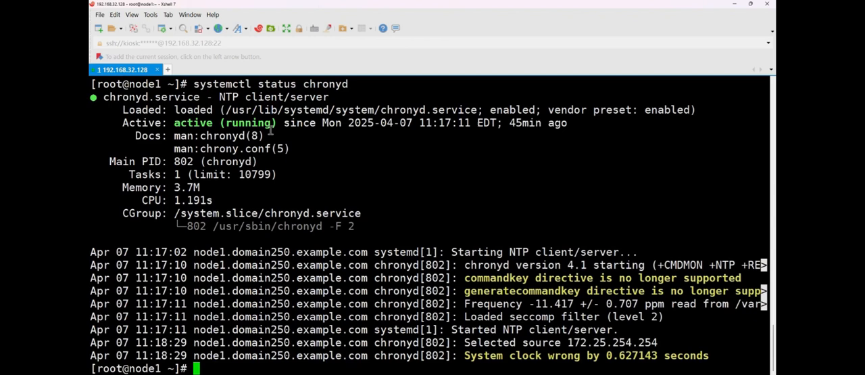
Enter 'vim /etc/chrony.conf' to edit the chrony configuration.
text(vim /etc/)
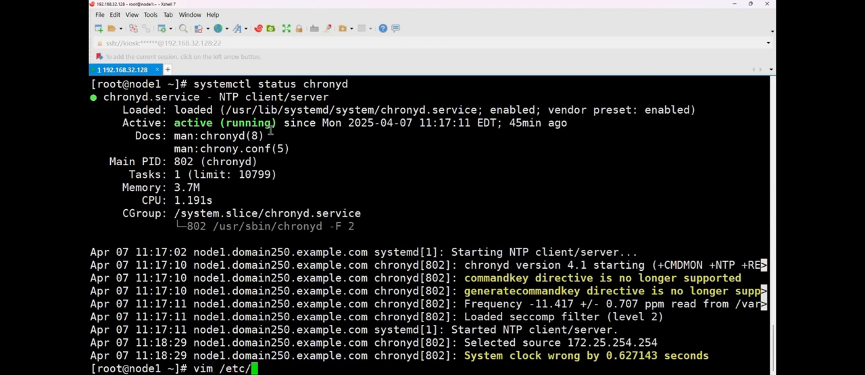
text(c)
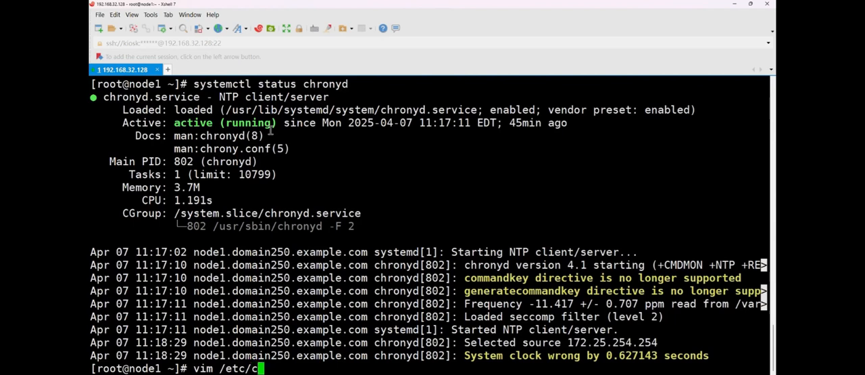
text(hrony.)
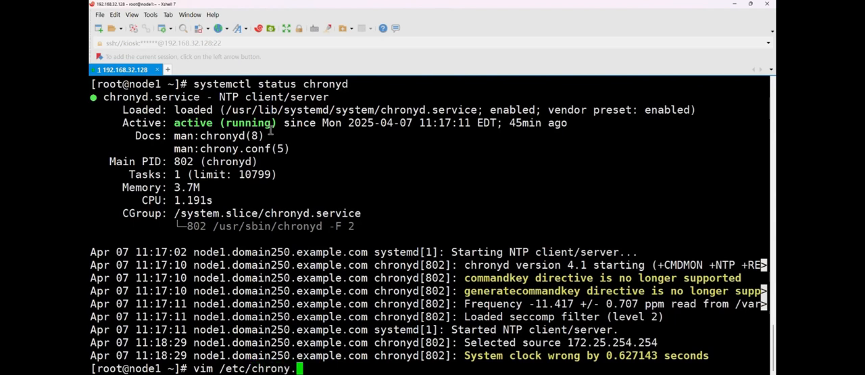
text(conf)
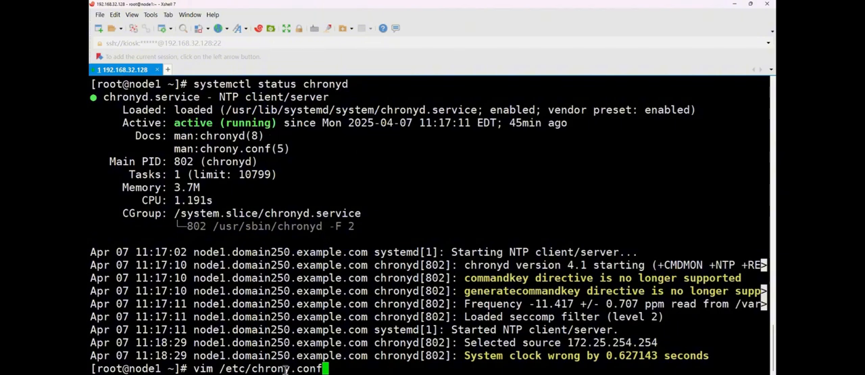
mouse_move(311, 236)
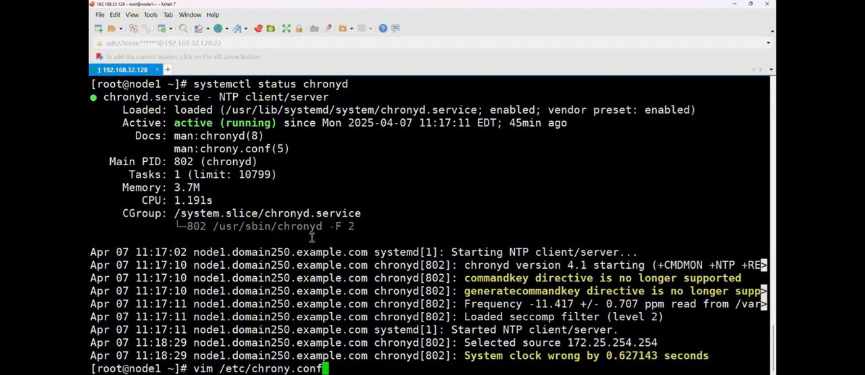
mouse_move(327, 180)
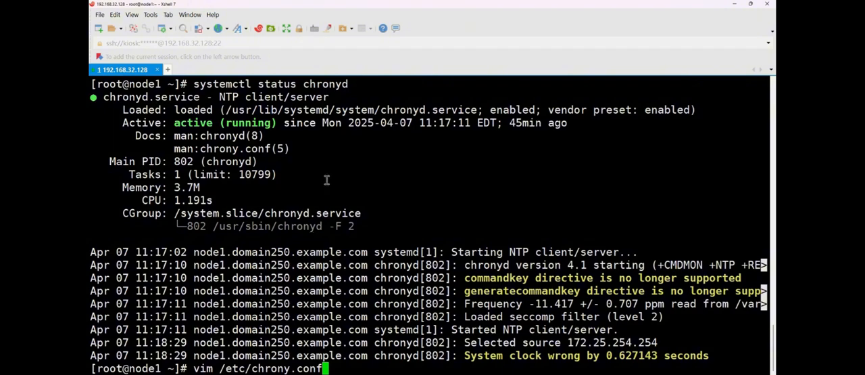
mouse_move(379, 196)
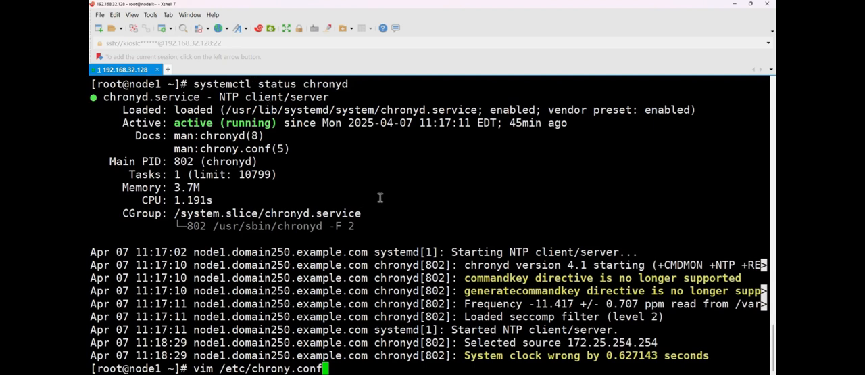
mouse_move(462, 342)
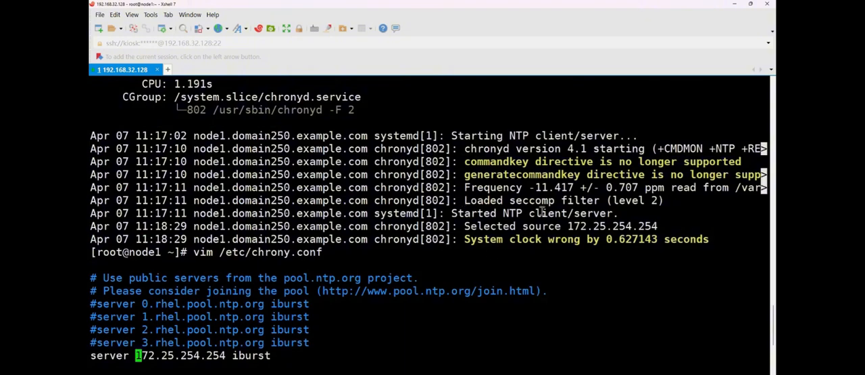
Comment out the existing server 172.25.254.254 iburst line.
scroll(down, 3)
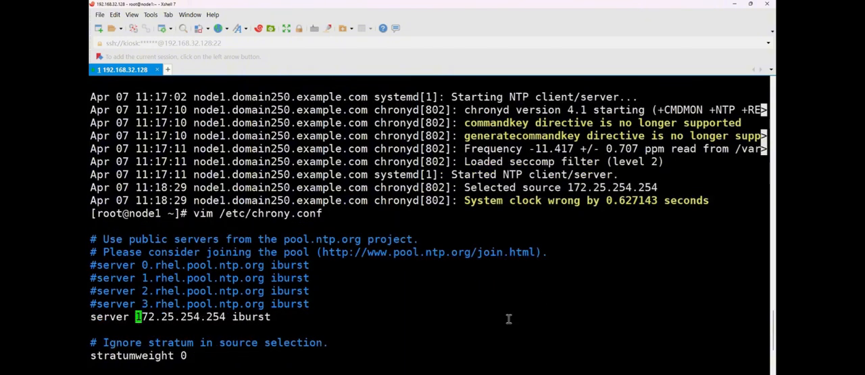
mouse_move(575, 221)
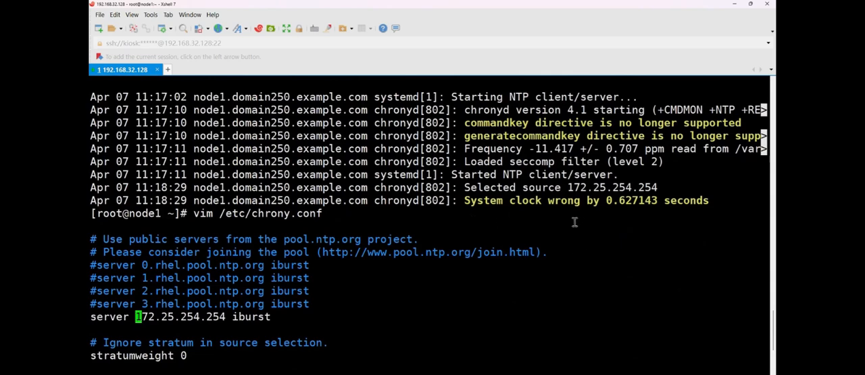
scroll(down, 3)
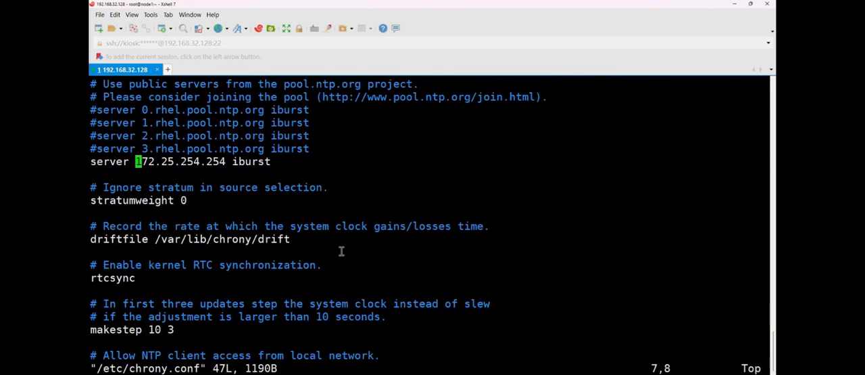
mouse_move(329, 143)
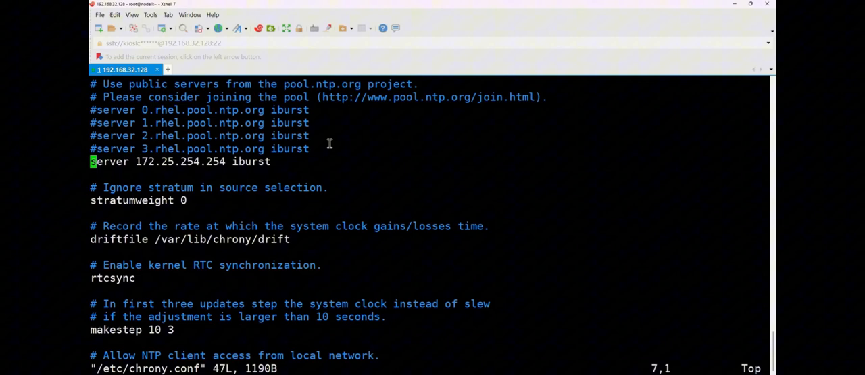
text(#)
click(429, 174)
text(server)
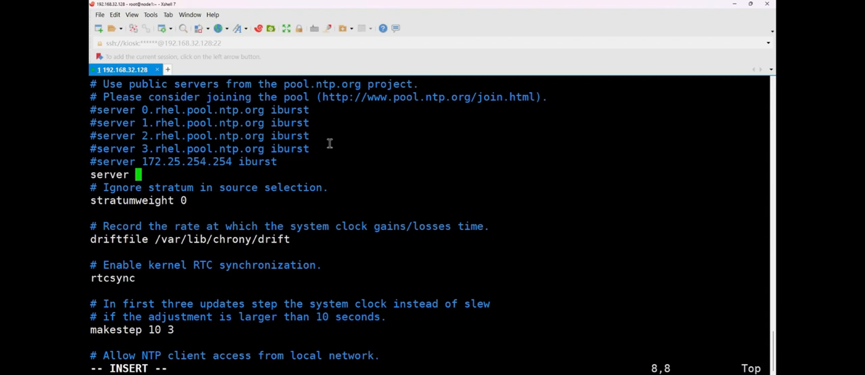
mouse_move(152, 113)
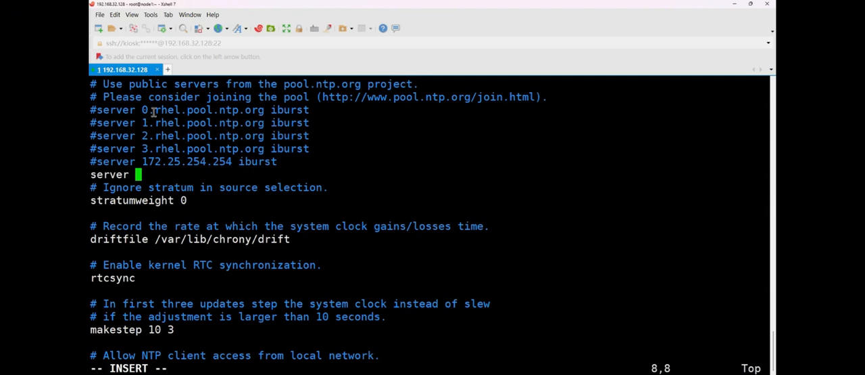
mouse_move(172, 111)
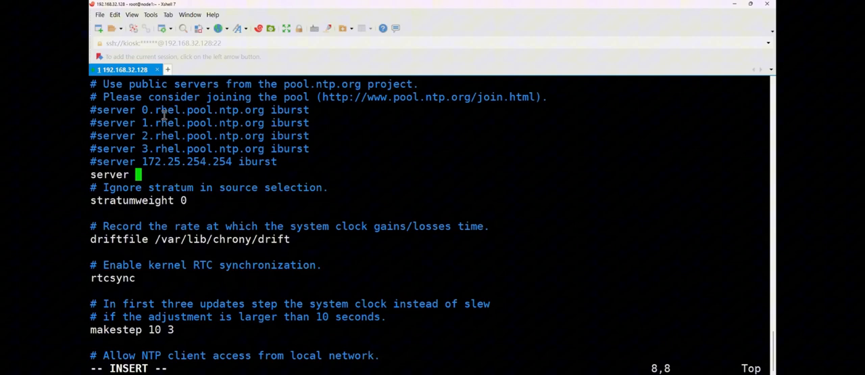
mouse_move(157, 136)
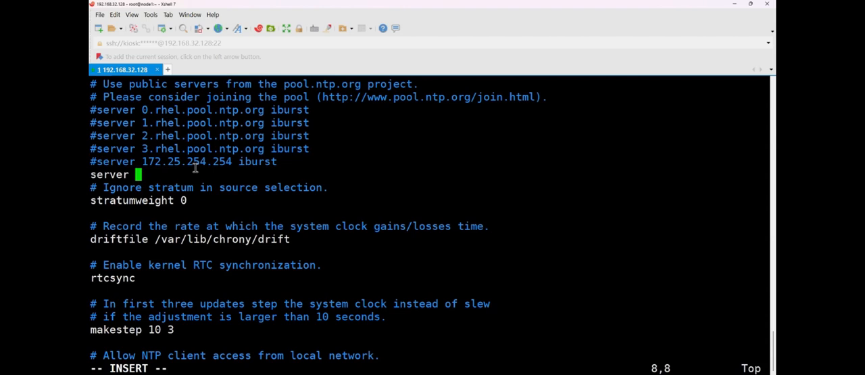
Add 'server materials.example.com iburst' and save the file with :wq.
text(materia)
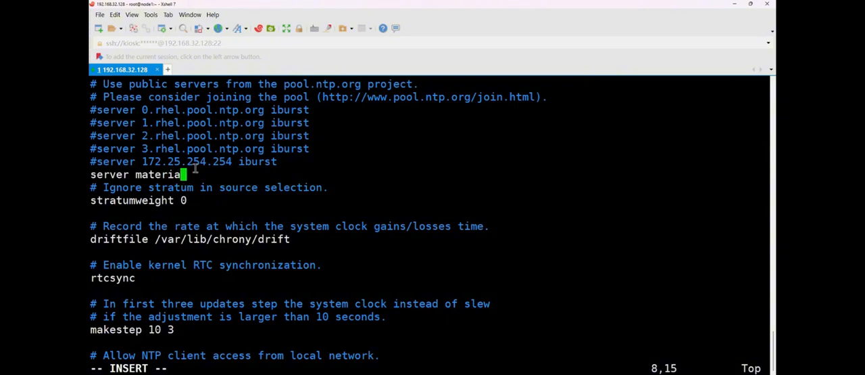
text(ls)
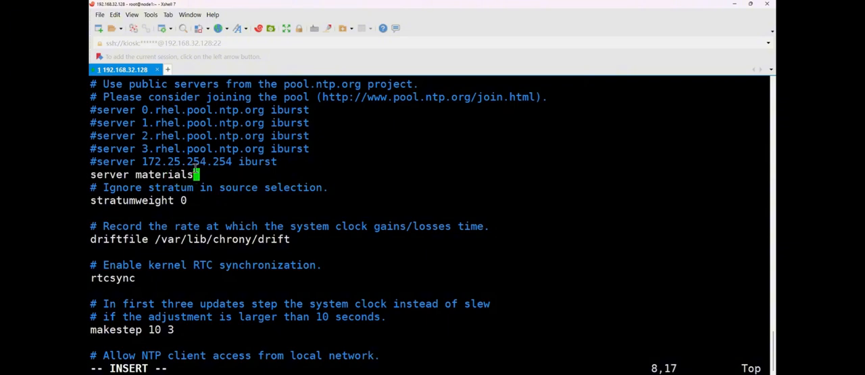
text(.ex)
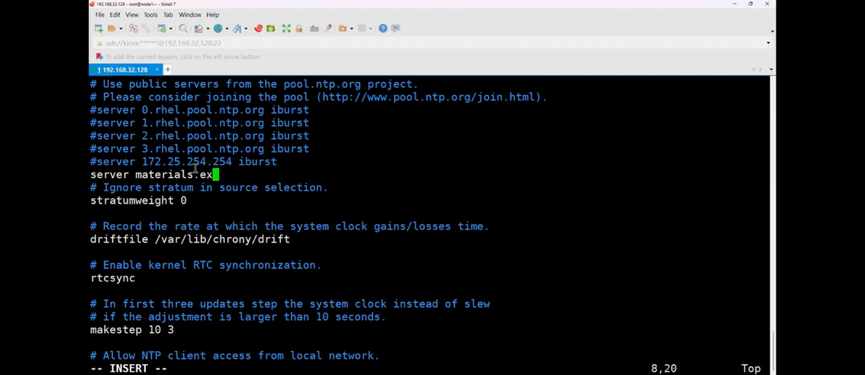
text(ample)
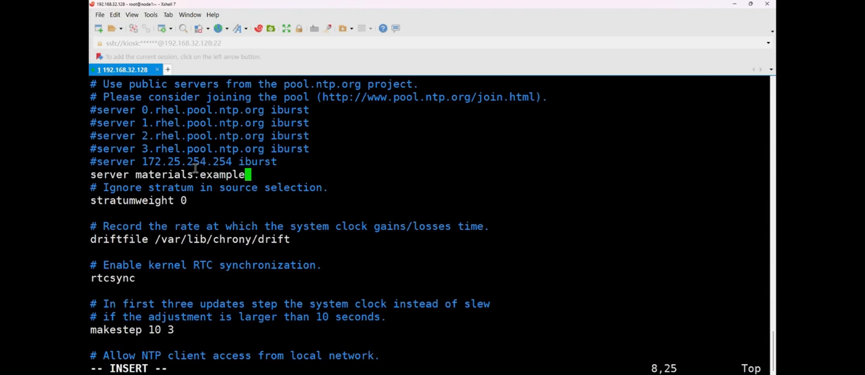
text(.com)
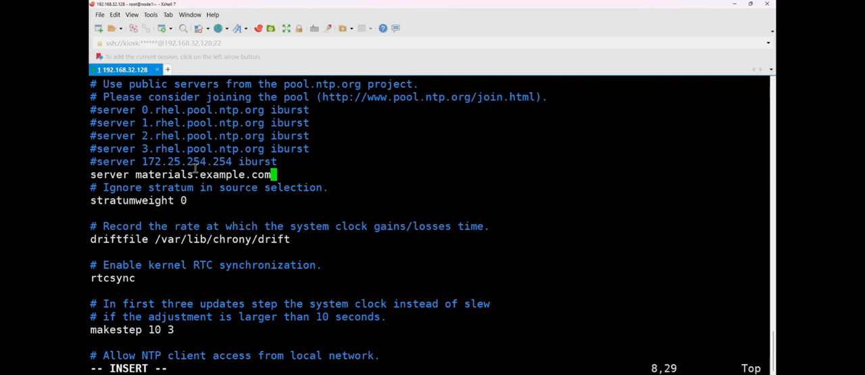
text(i)
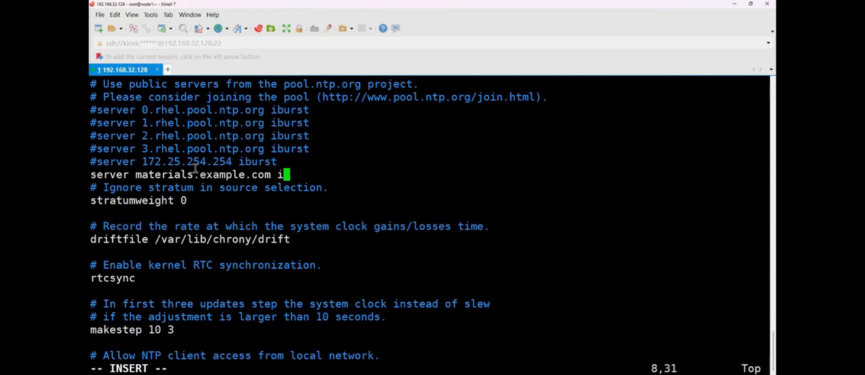
text(burst)
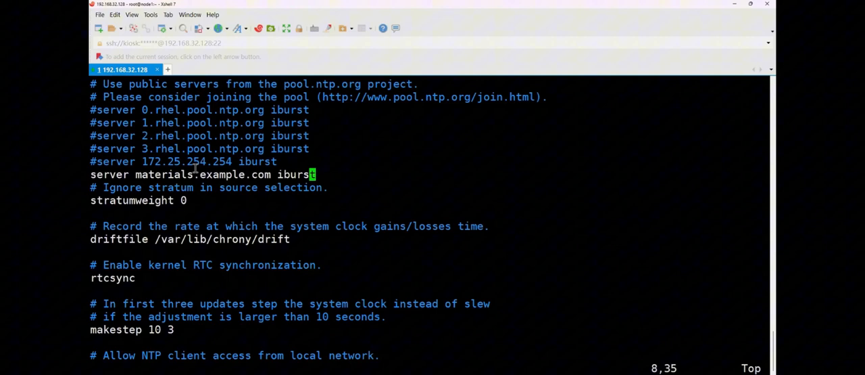
text(:wq)
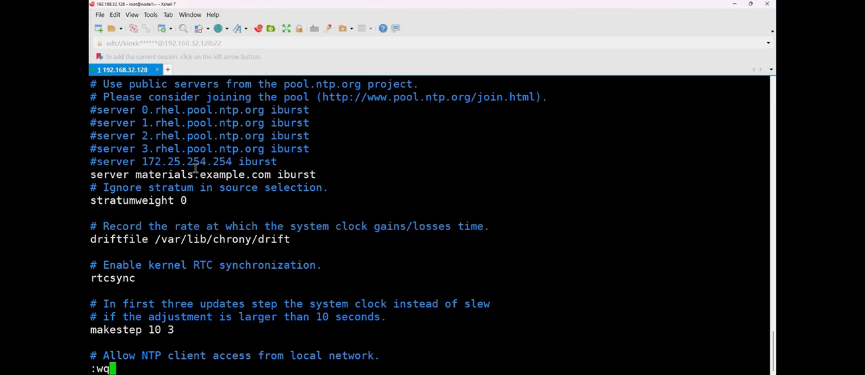
key(Return)
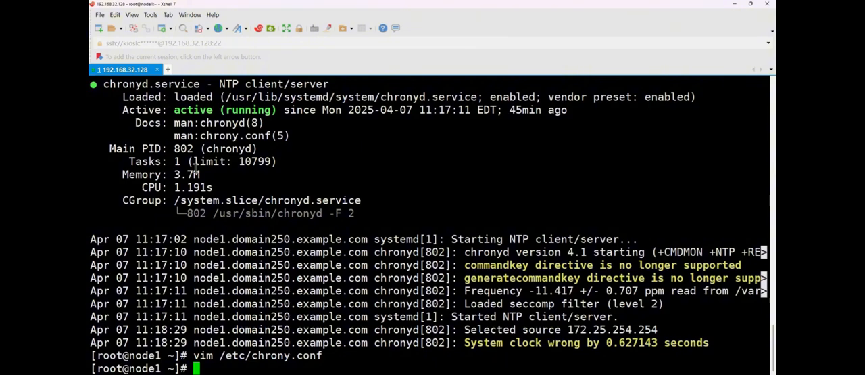
Run 'systemctl restart chronyd', then begin a date command.
text(systemctl resta)
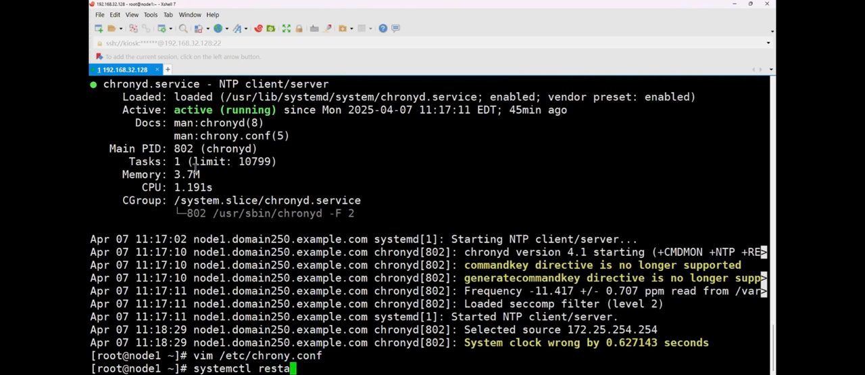
text(rt)
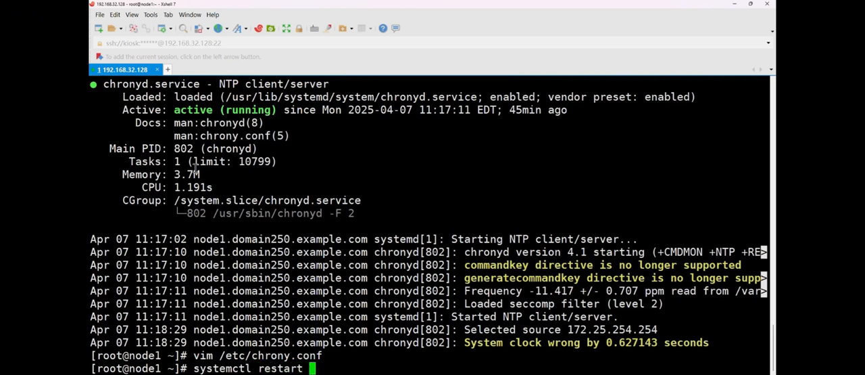
text(c)
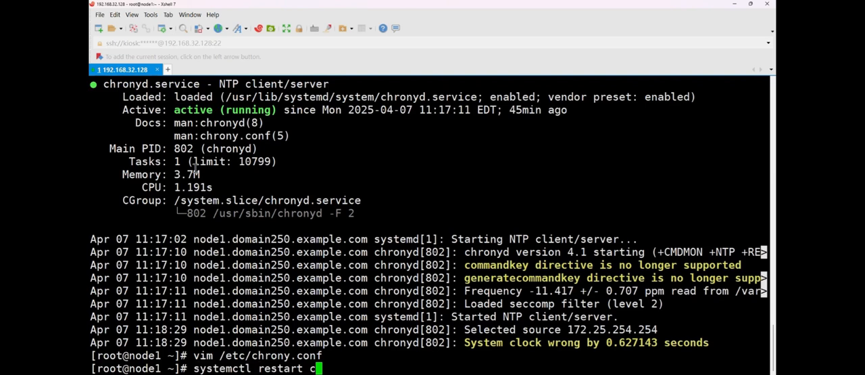
text(h)
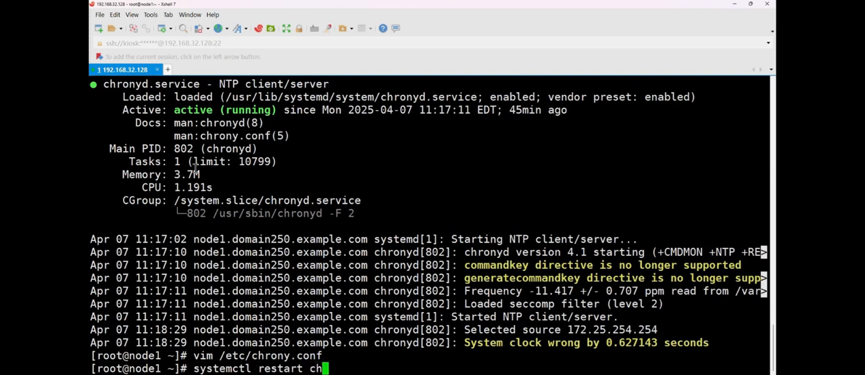
text(onyd)
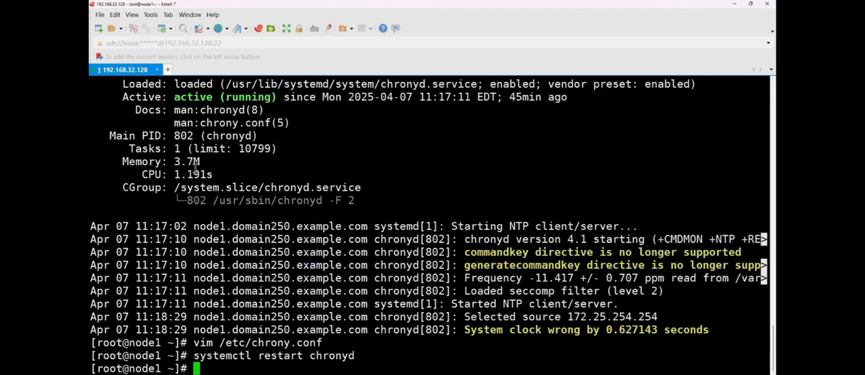
text(date -s)
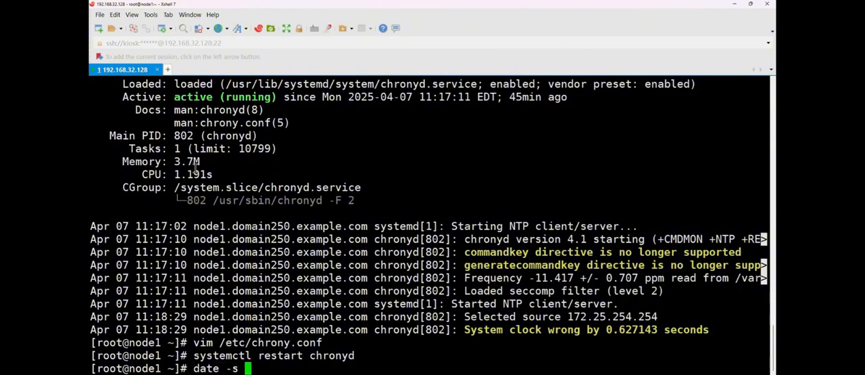
Show the current date, then set the clock with date -s "1982-1-1".
key(BackSpace)
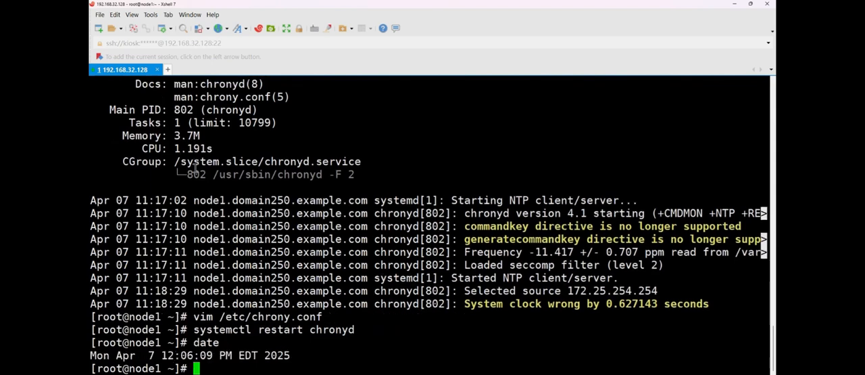
text(date)
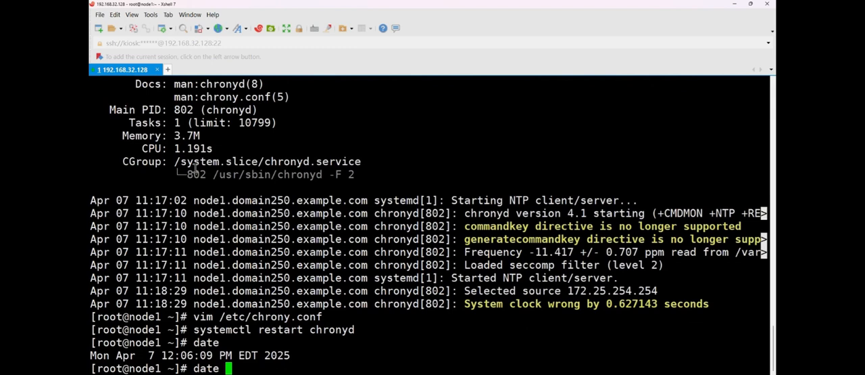
text(-s)
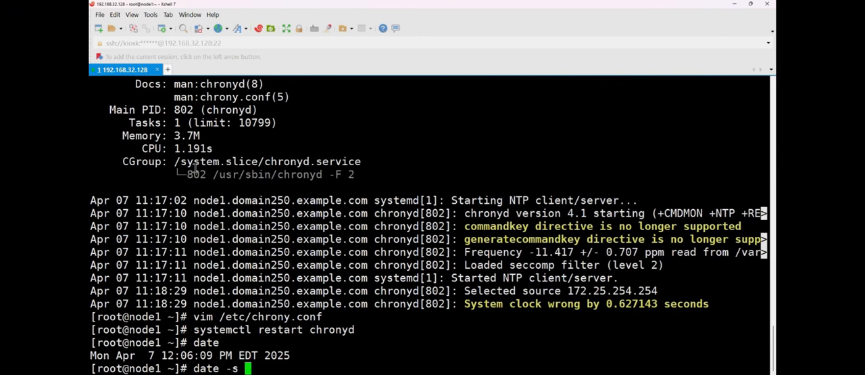
text("")
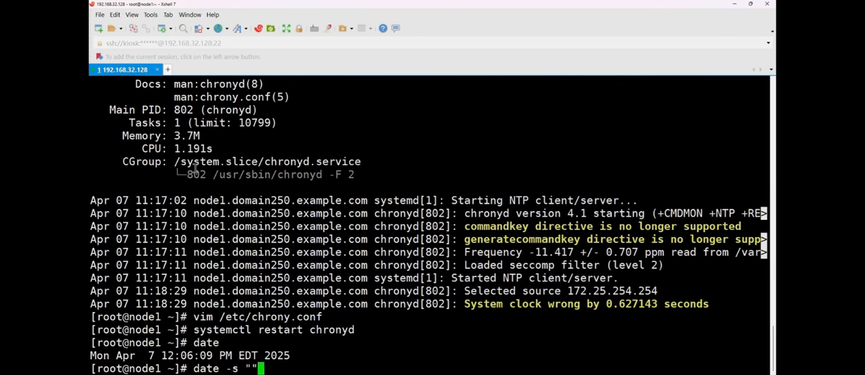
key(Left)
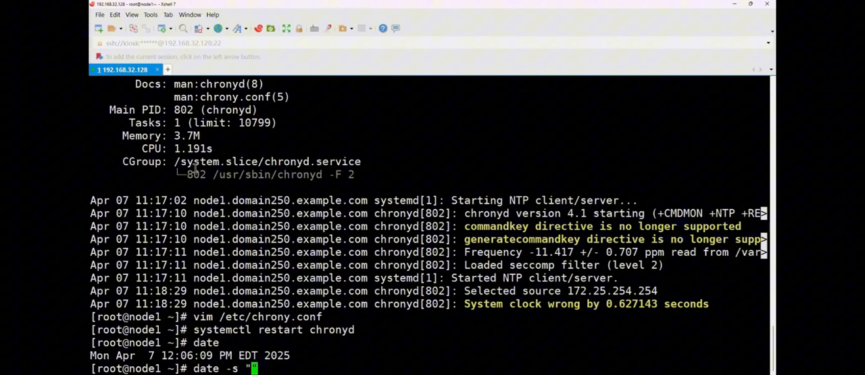
text(1982-1-1)
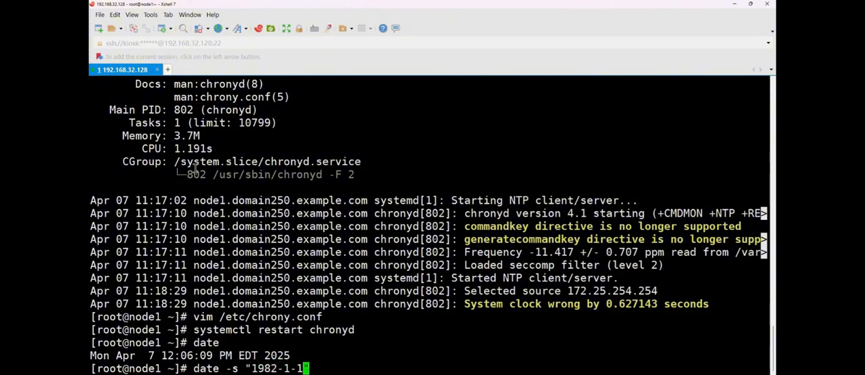
key(Return)
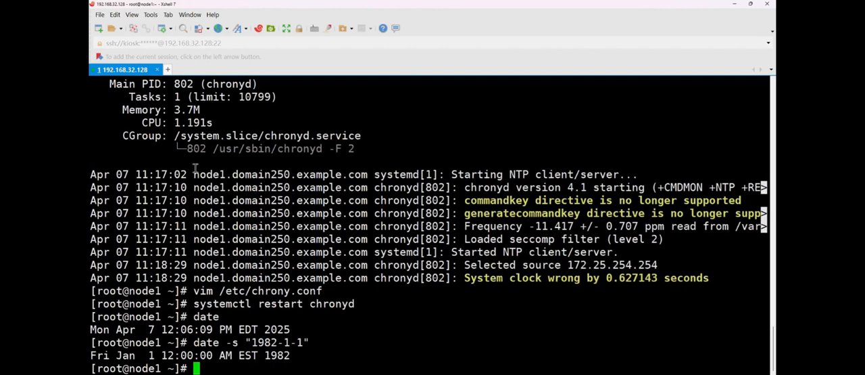
Check the date again and type 'systemctl restart chronyd' at the prompt.
text(date)
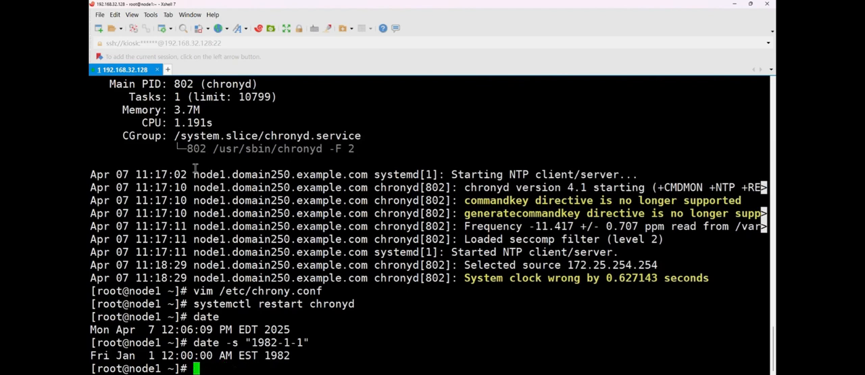
text(systemctl restart chronyd)
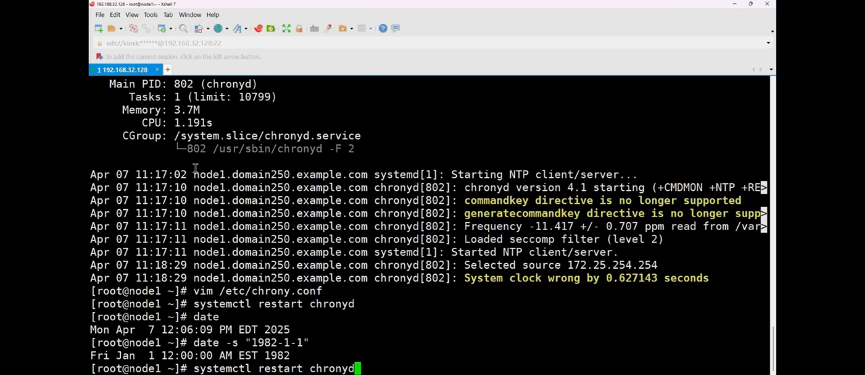
Restart chronyd, confirm date still reads January 1982, and reopen /etc/chrony.conf.
key(enter)
text(date)
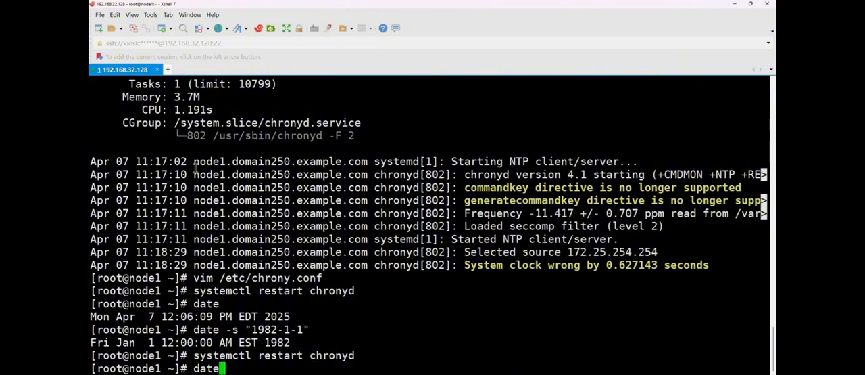
key(Return)
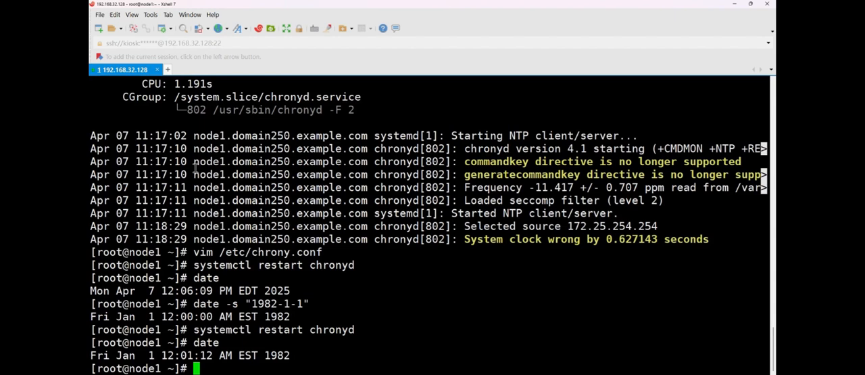
text(systemctl restart chronyd)
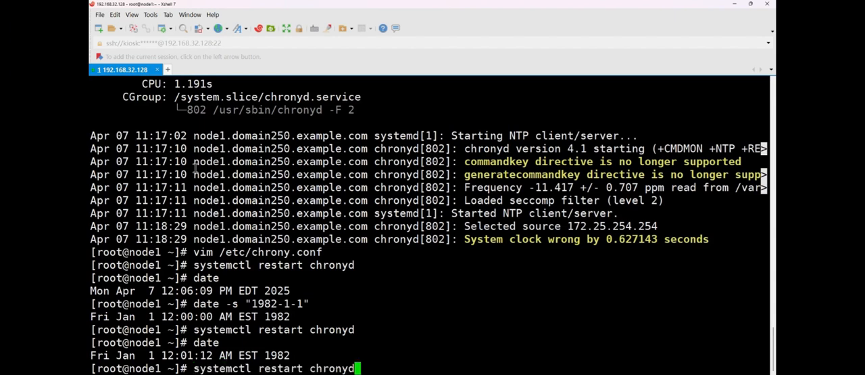
text(vim /etc/chrony.conf)
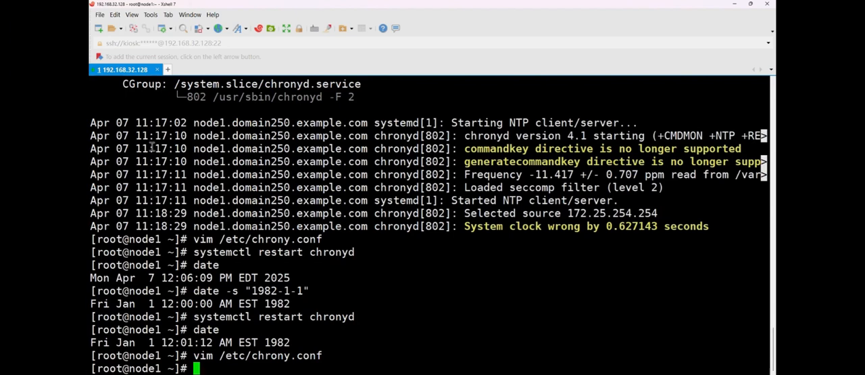
mouse_move(517, 197)
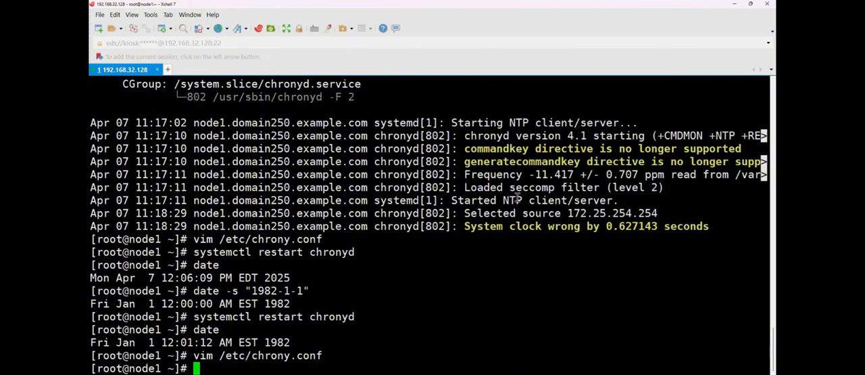